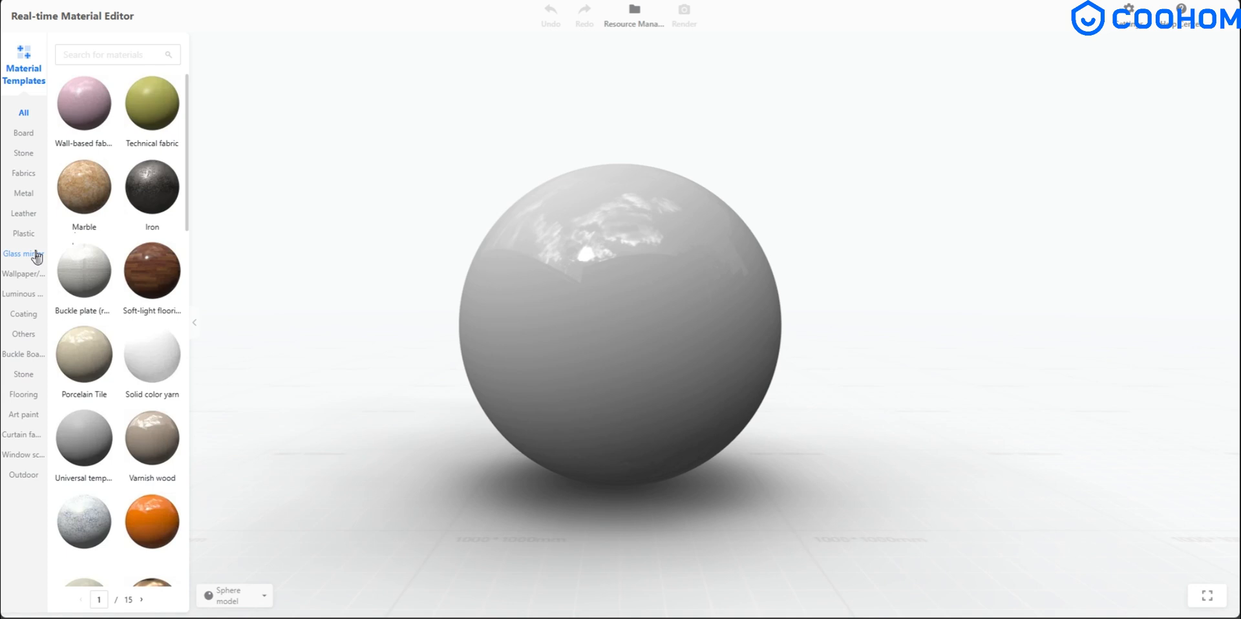
# Step: Load the Clear glass template from the Glass/mirror category onto the sphere
pyautogui.click(23, 253)
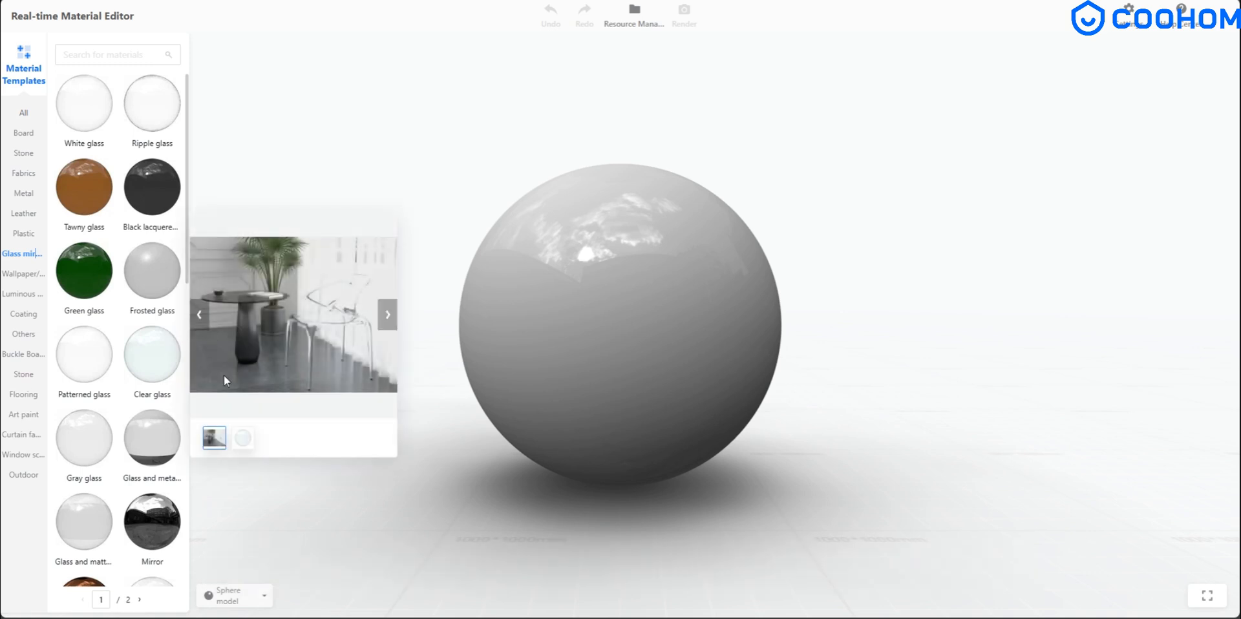
pyautogui.click(152, 354)
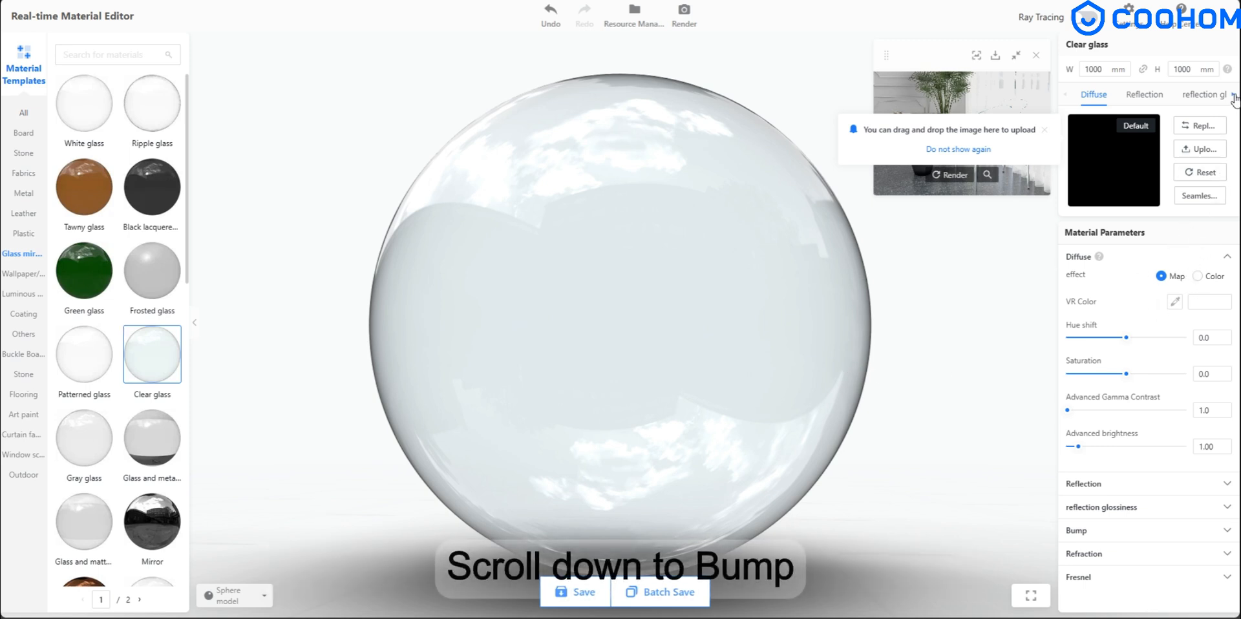
# Step: Upload a raindrop texture as the Bump map and raise the bump scale to 28
pyautogui.click(1148, 96)
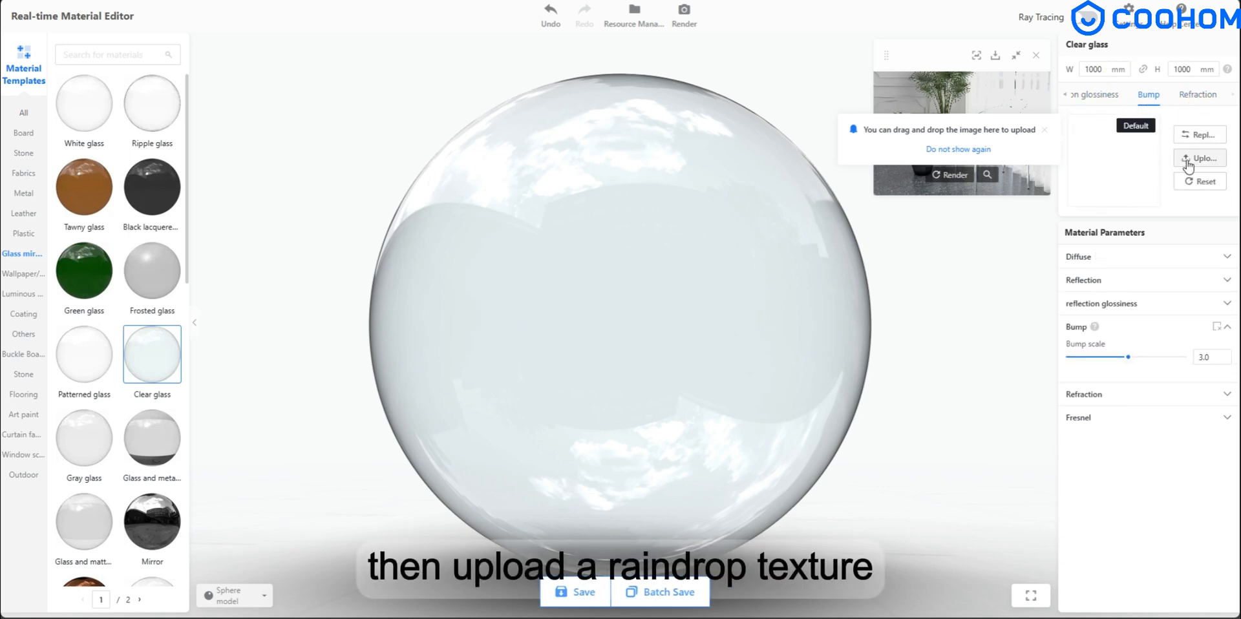
pyautogui.click(1199, 159)
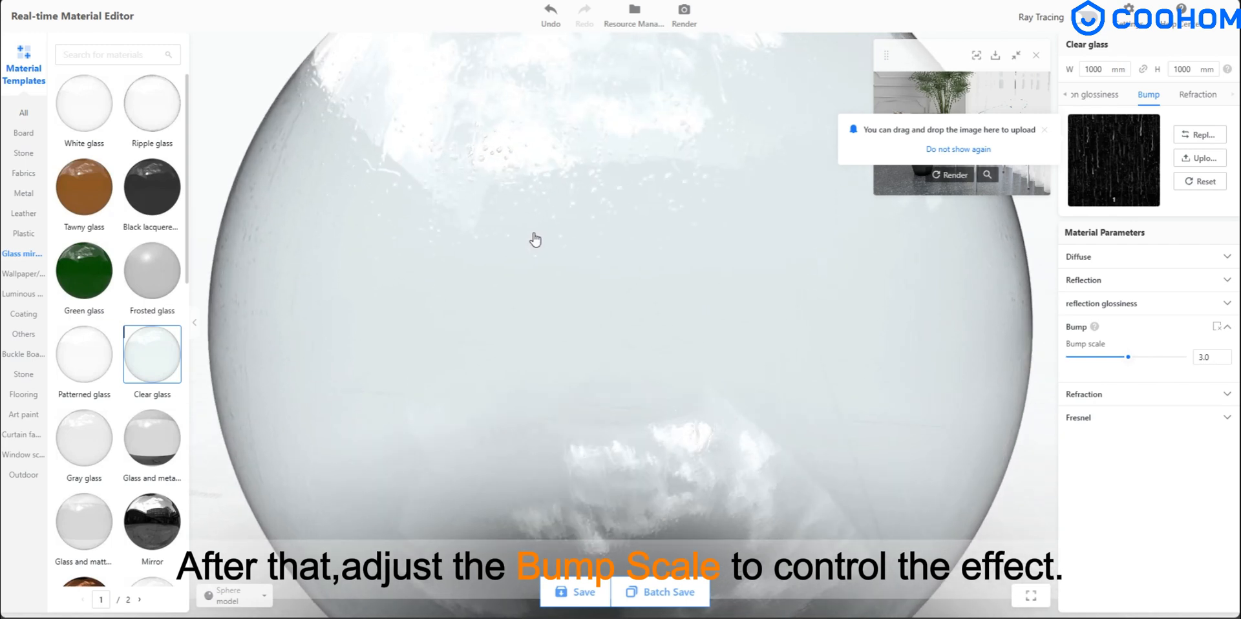
pyautogui.moveTo(1101, 357); pyautogui.dragTo(1130, 357)
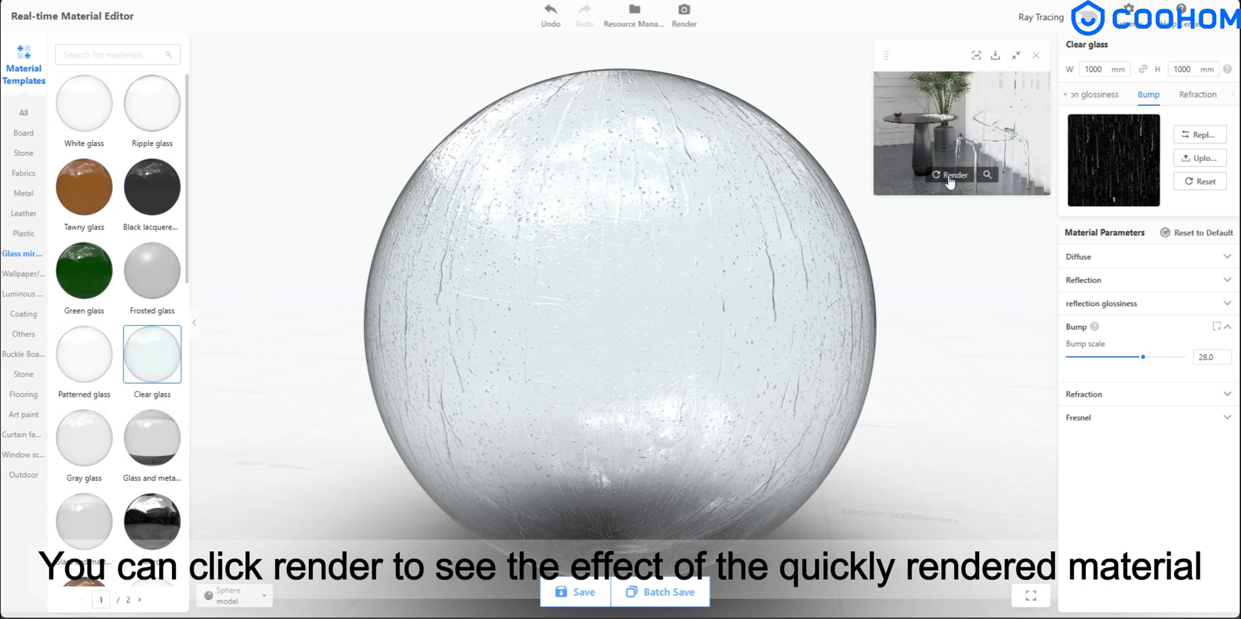
# Step: Render a quick preview of the raindrop glass material
pyautogui.click(951, 176)
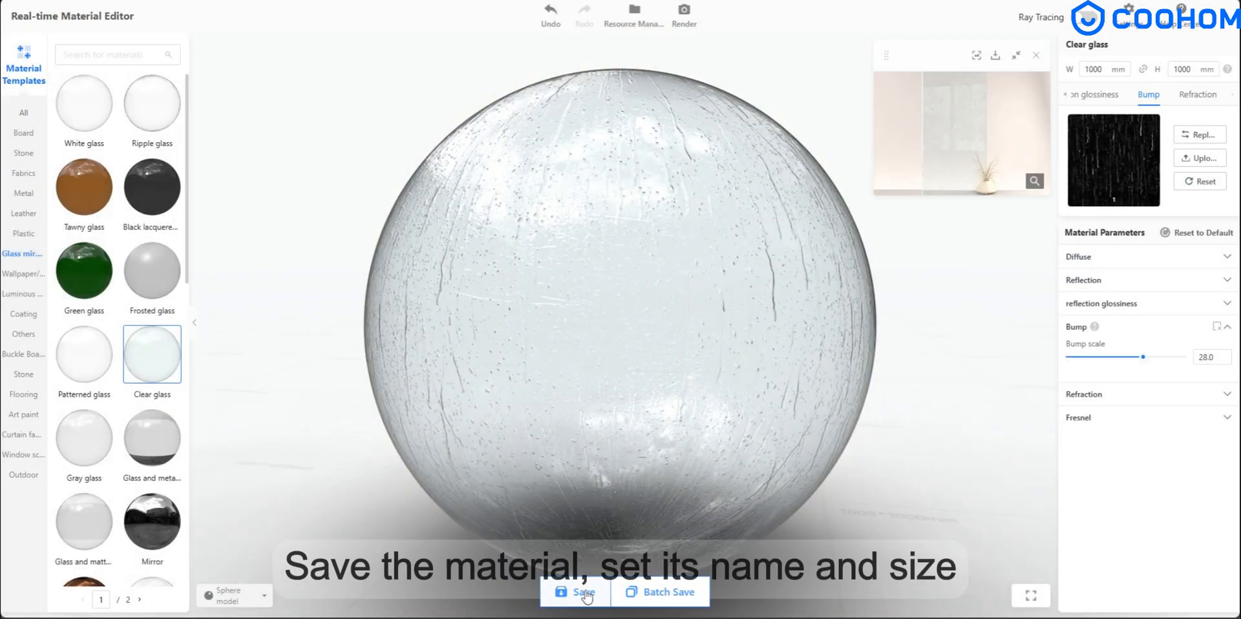
# Step: Save the material as 'rain 1' with Pattern as its render category
pyautogui.click(579, 610)
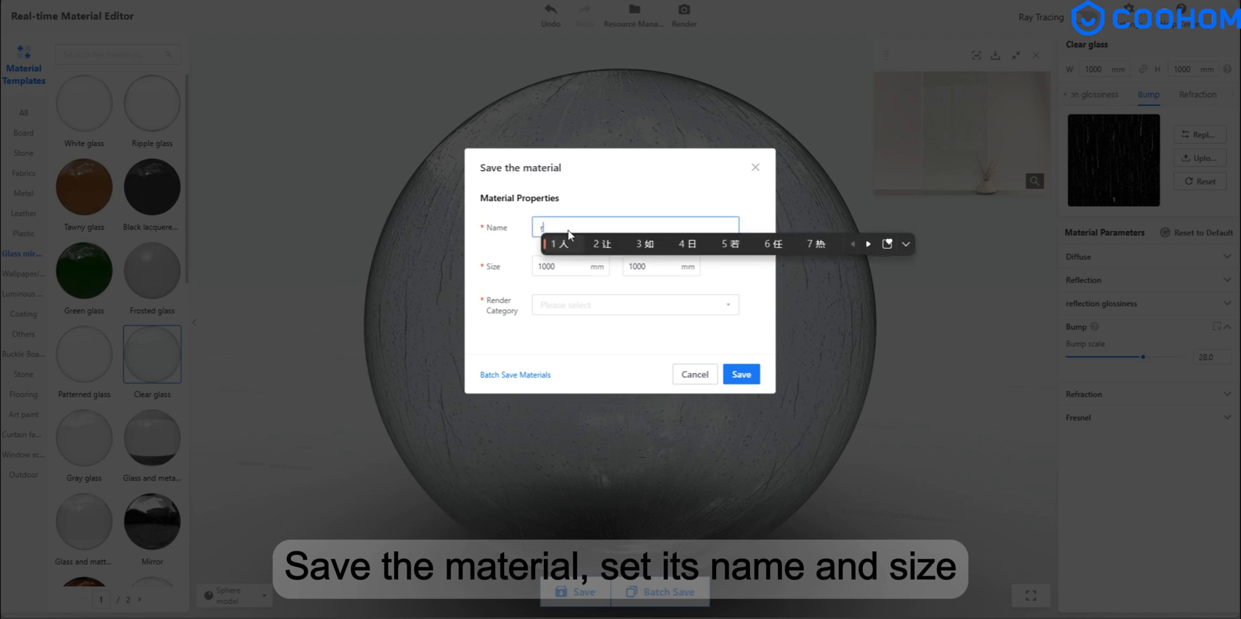
pyautogui.write('rain 1')
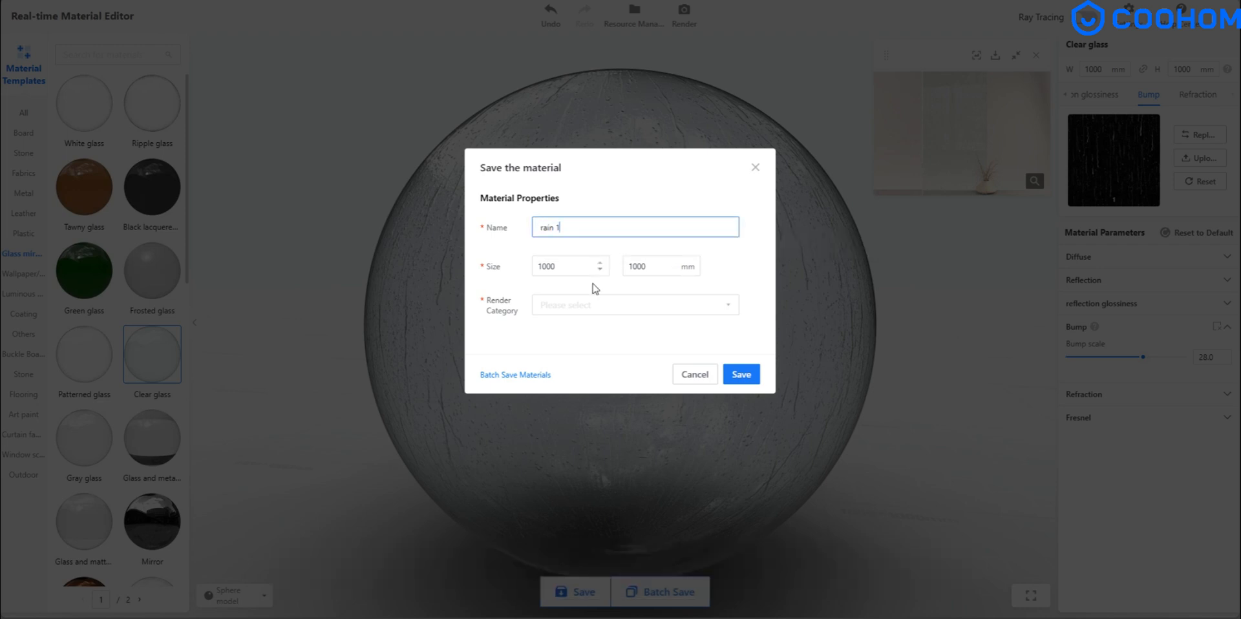
pyautogui.click(634, 305)
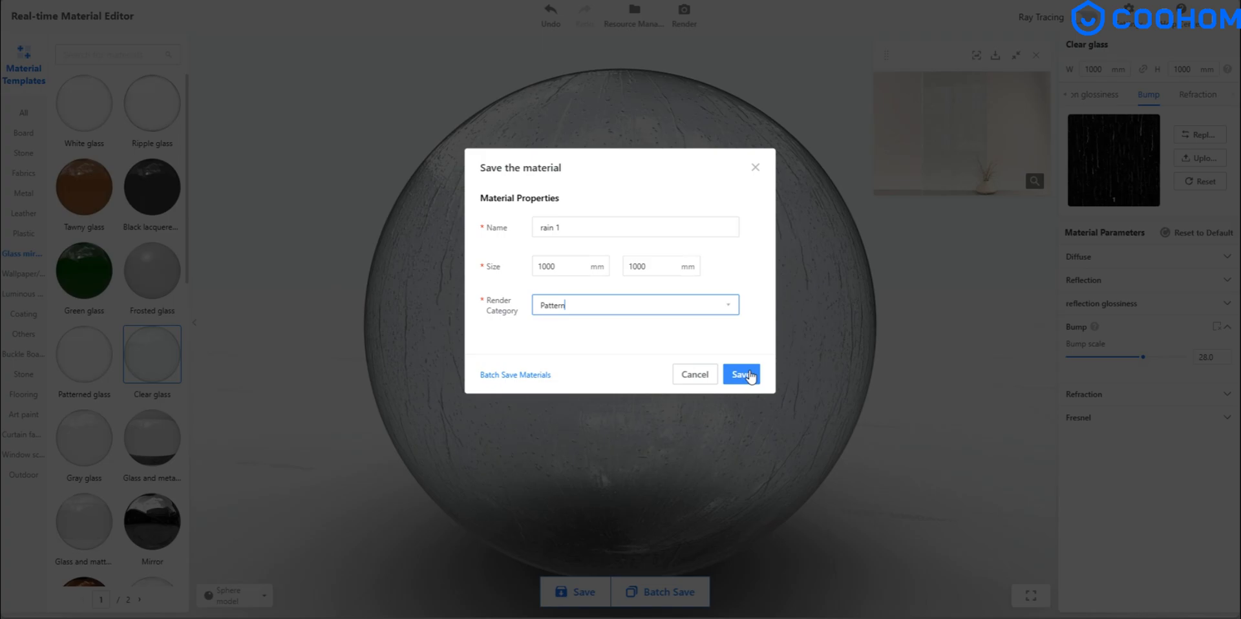
pyautogui.click(742, 375)
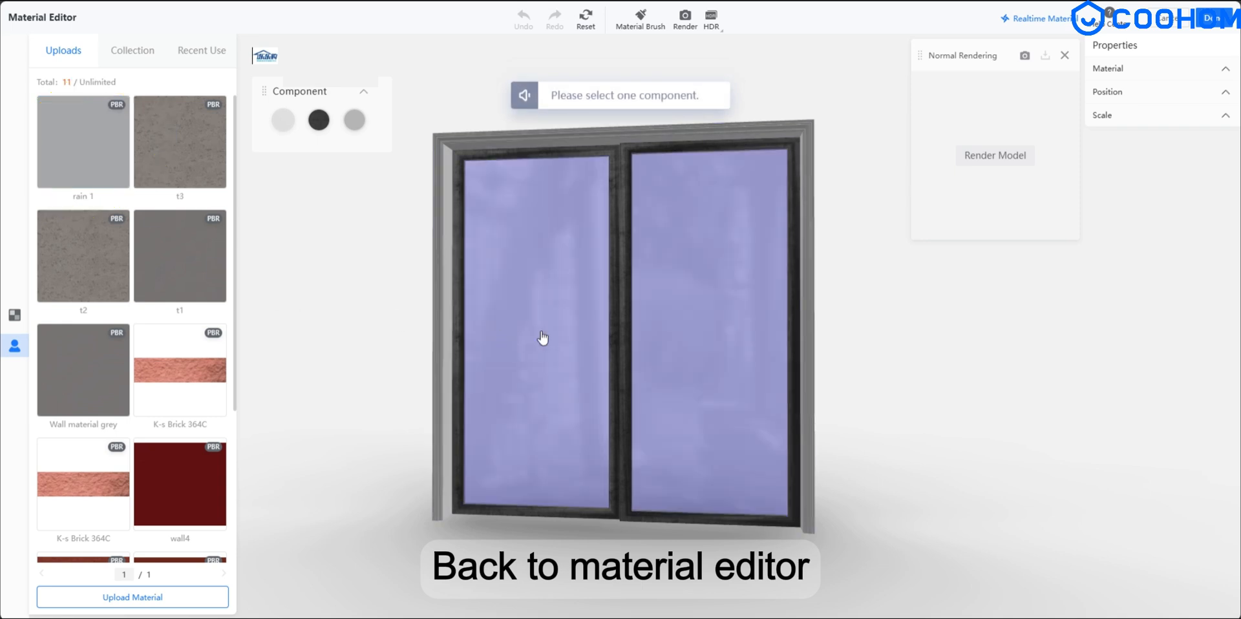
# Step: Apply the uploaded rain 1 material to the sliding door's glass panes
pyautogui.click(353, 120)
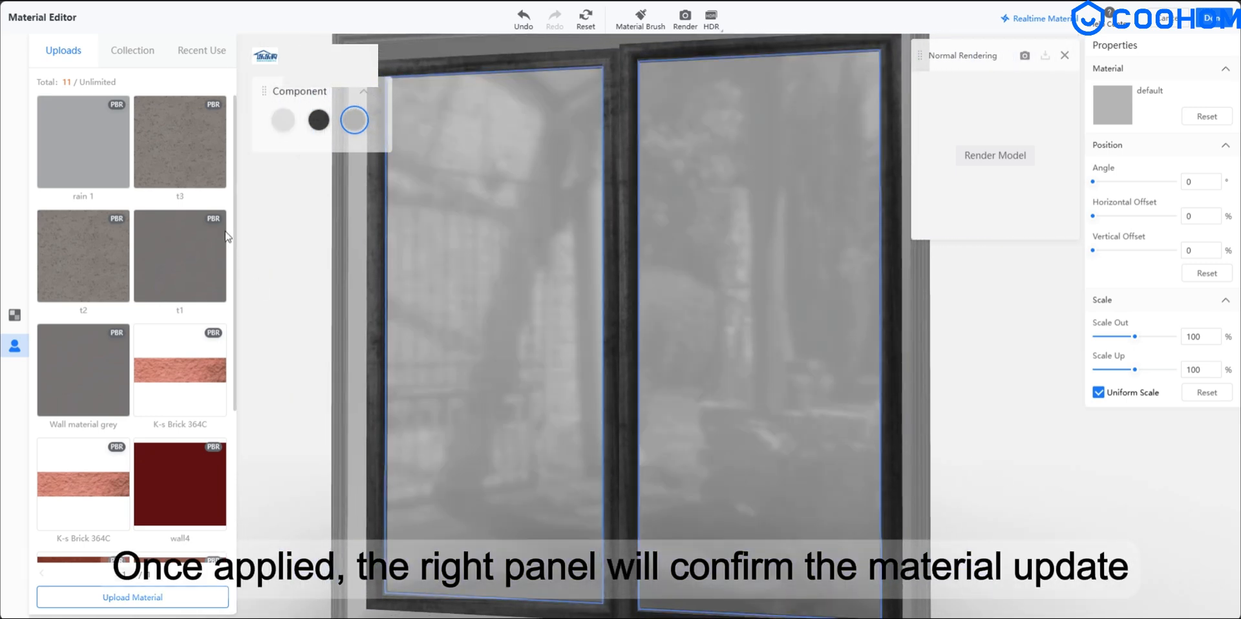
pyautogui.click(82, 141)
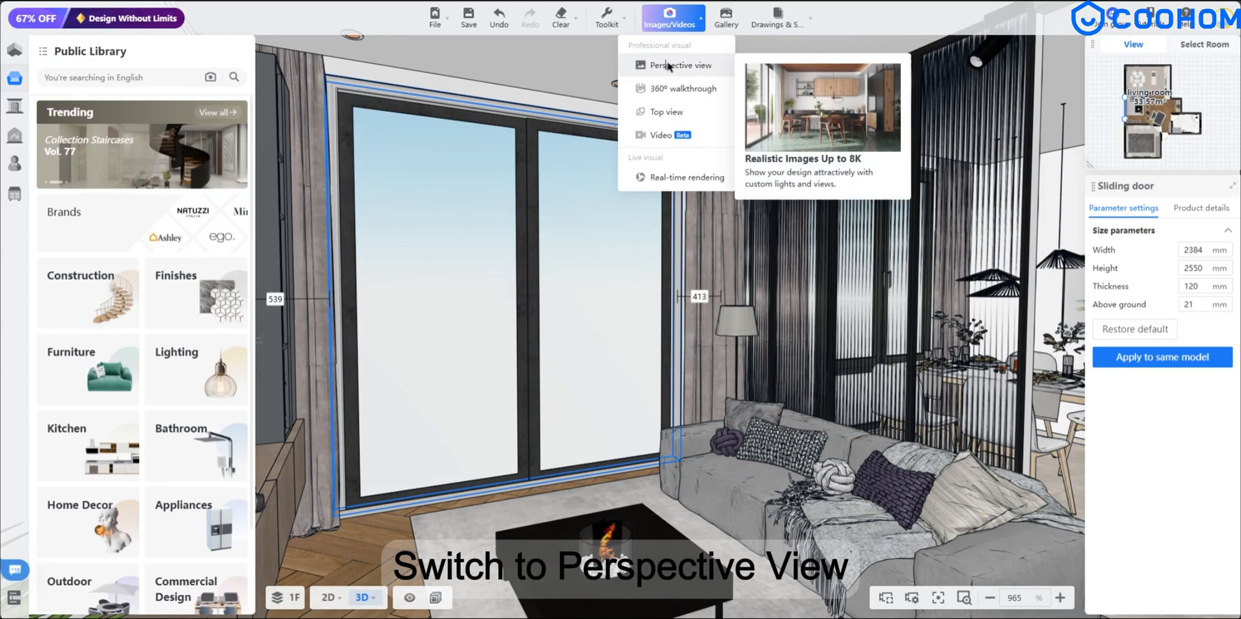
# Step: Switch to the Images/Videos Perspective view of the living room
pyautogui.click(675, 65)
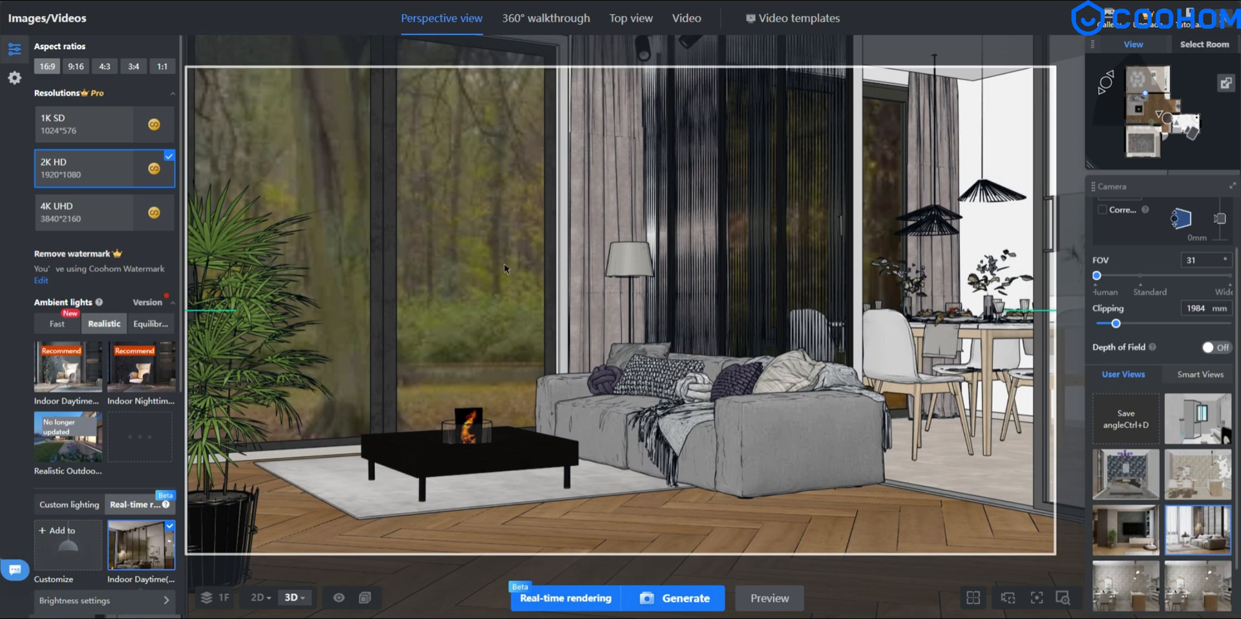
# Step: Generate the perspective image at 4K UHD resolution
pyautogui.click(83, 213)
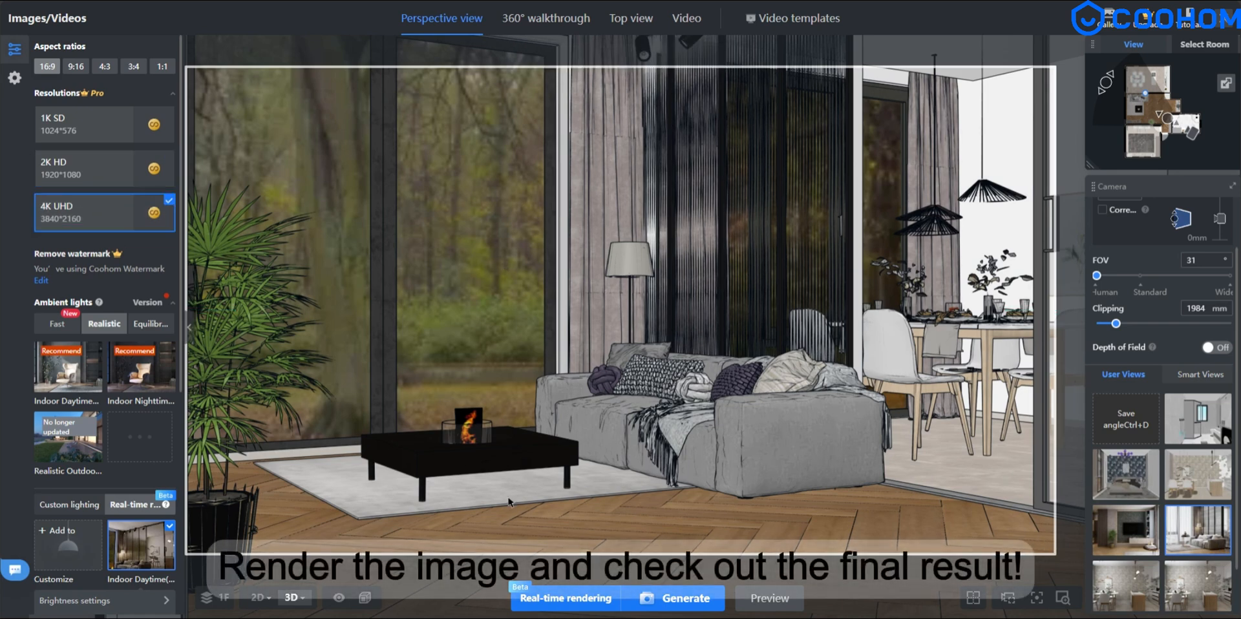
pyautogui.click(683, 598)
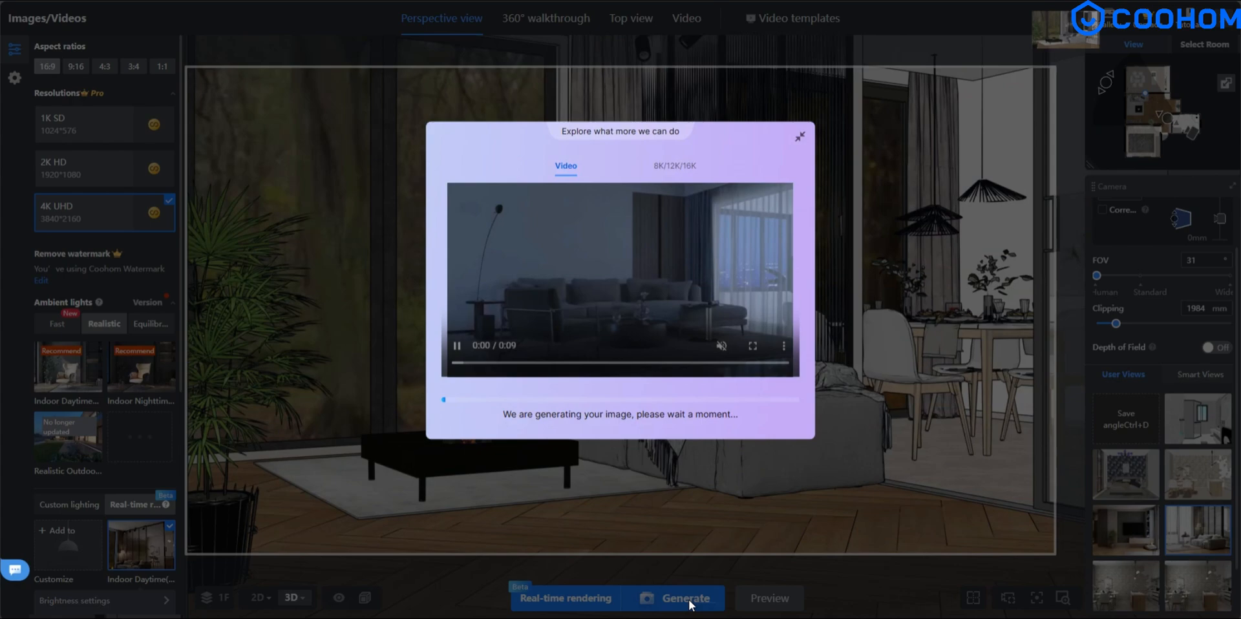